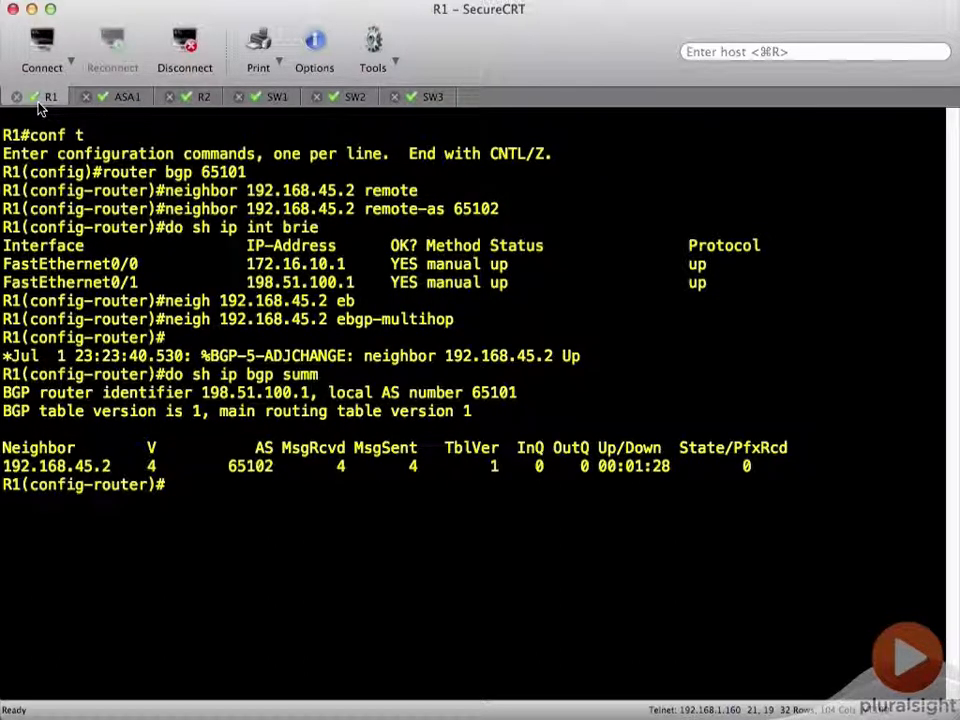
type("neigh 192.168.45.2 password")
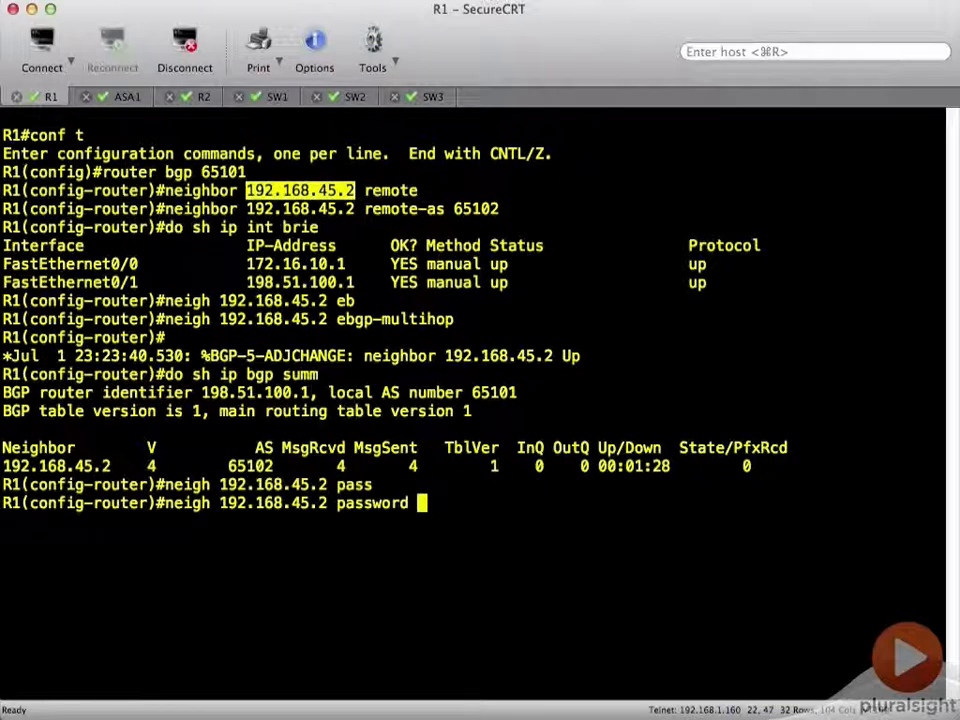
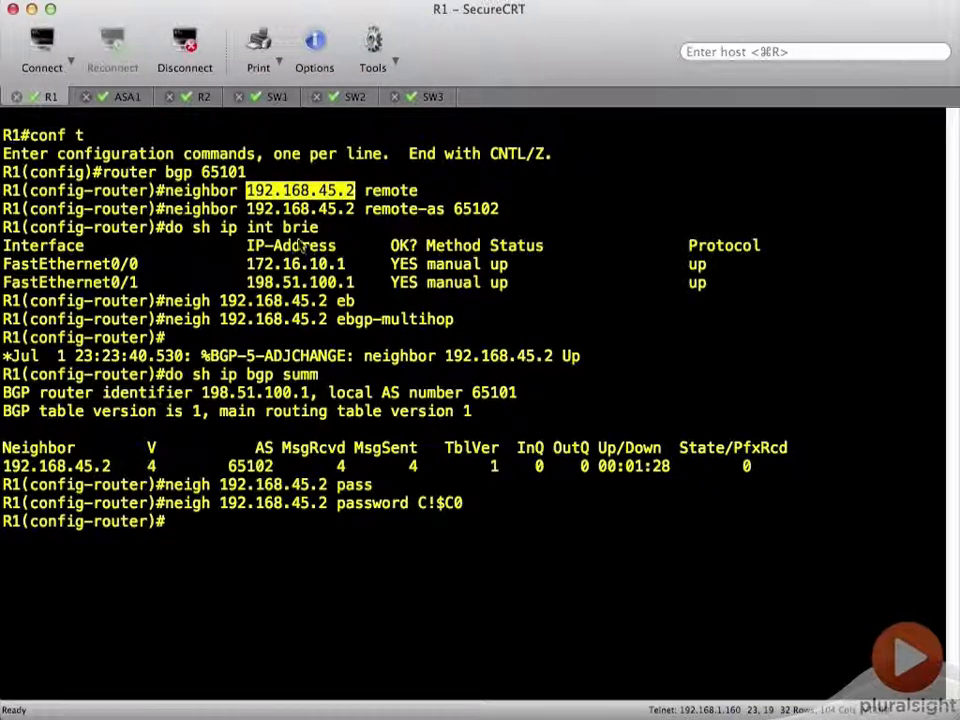
left_click(203, 96)
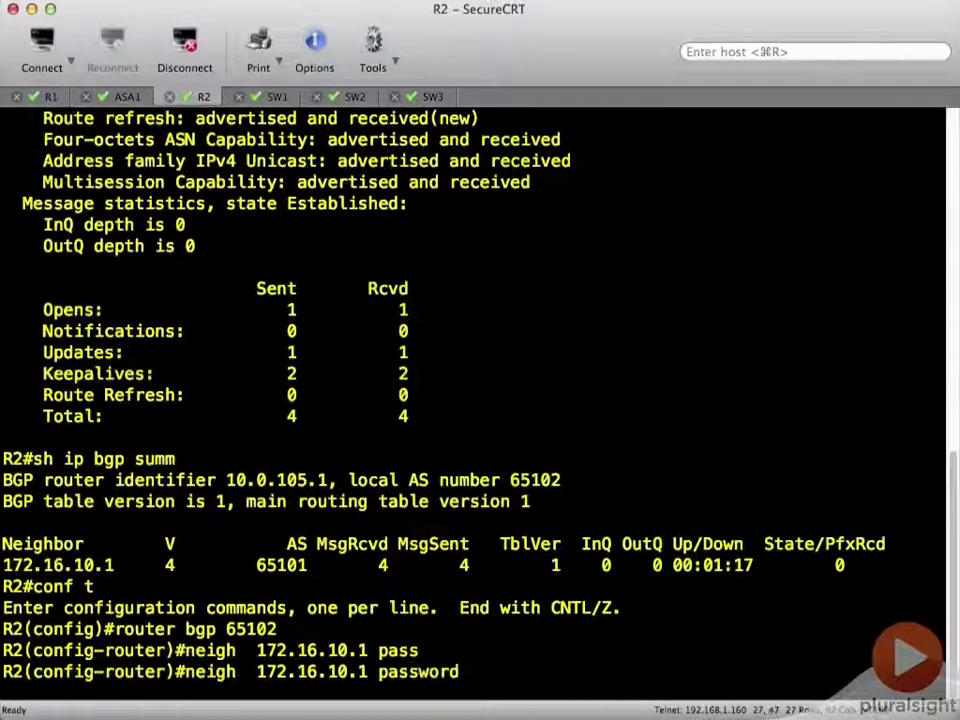
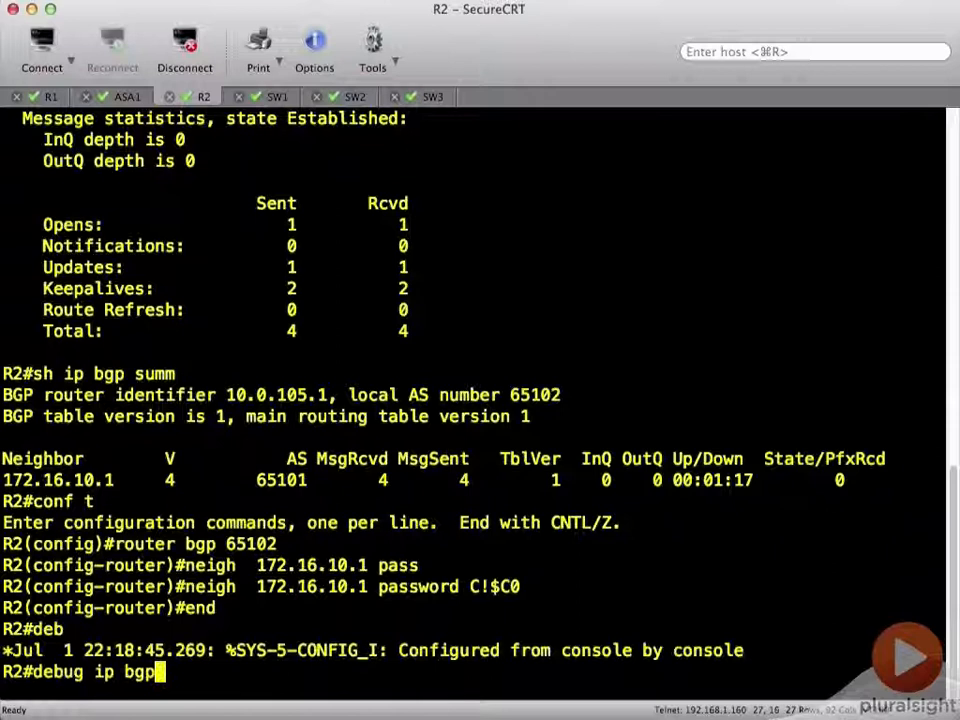
key("Return")
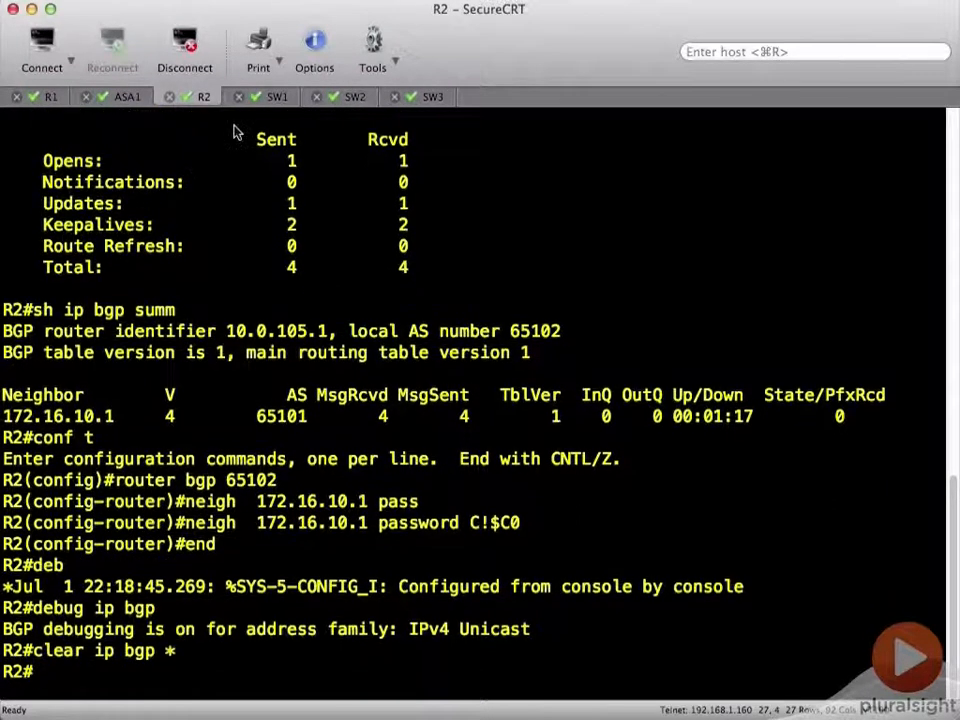
left_click(50, 96)
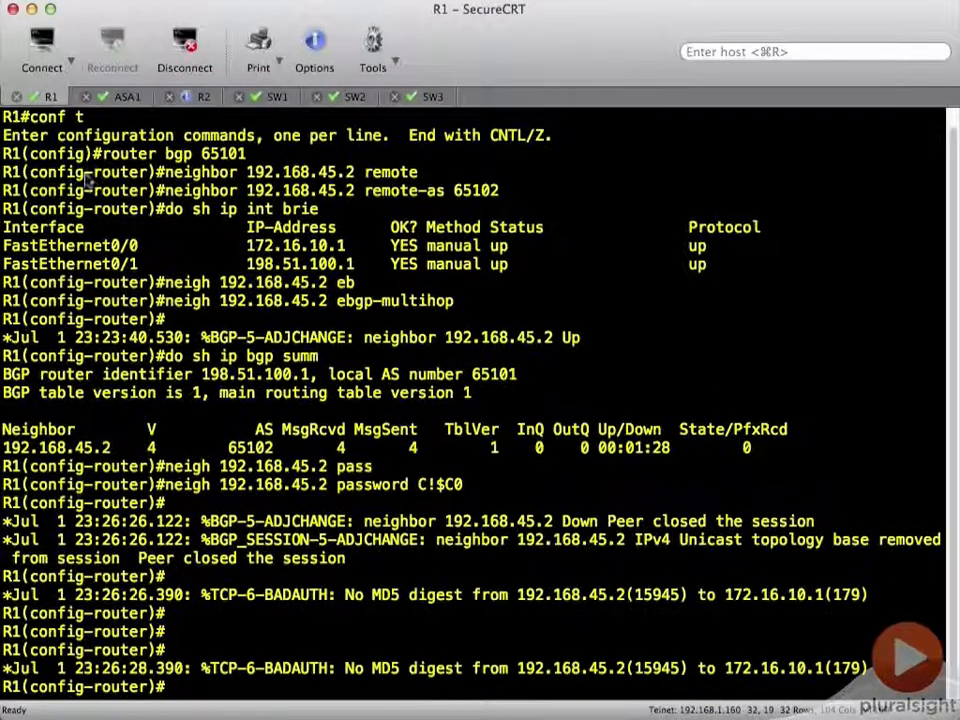
mouse_move(378, 608)
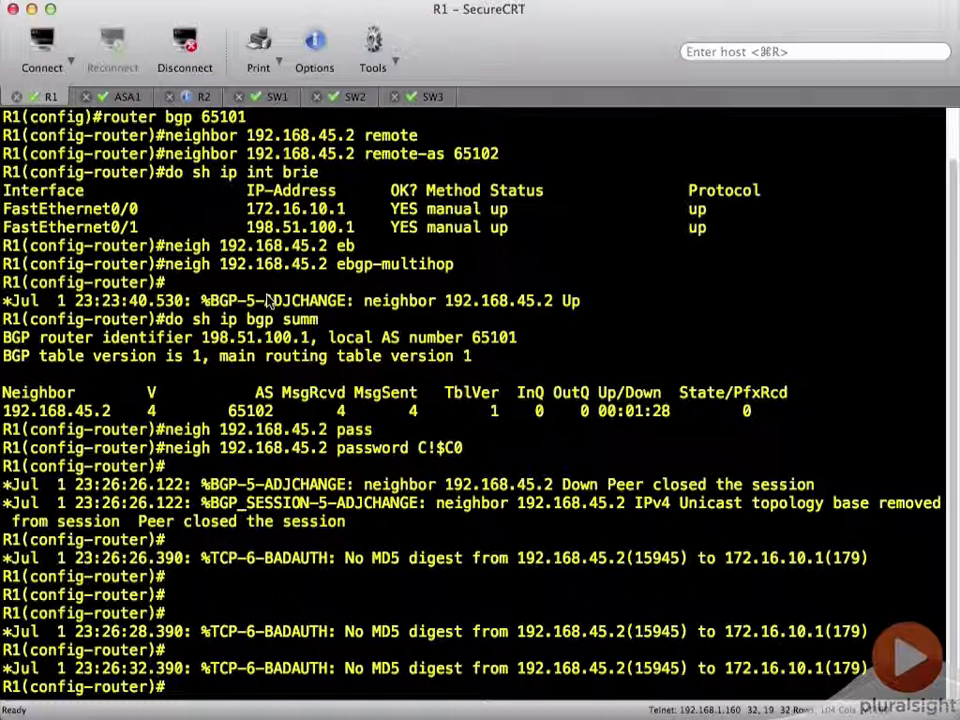
Review R1's No MD5 digest messages and R2's debug output showing open attempts timing out
scroll("down", 3)
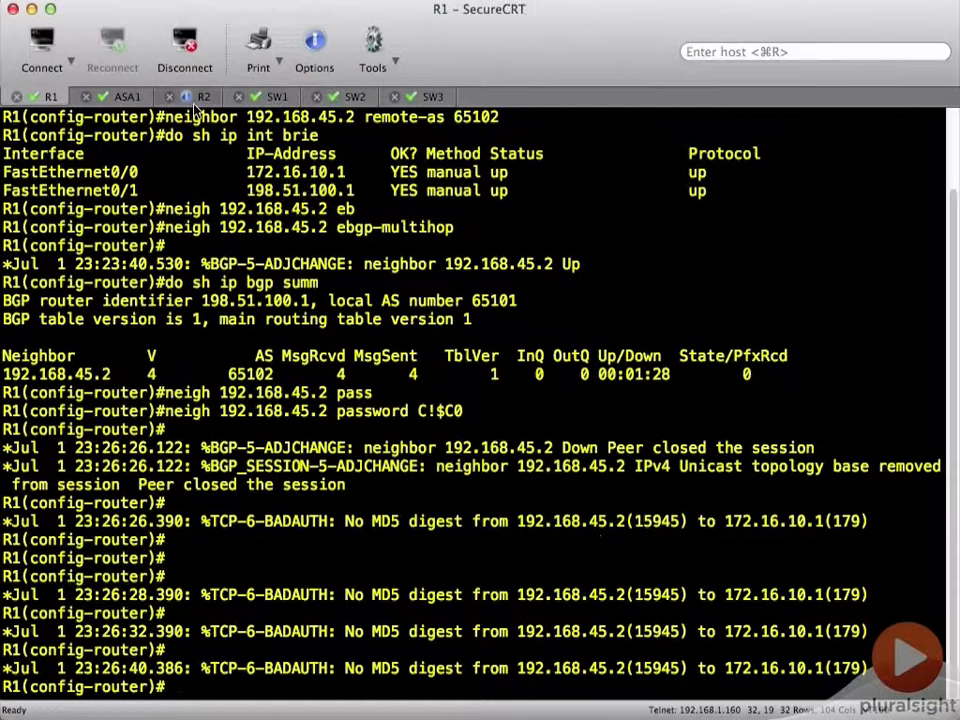
left_click(204, 96)
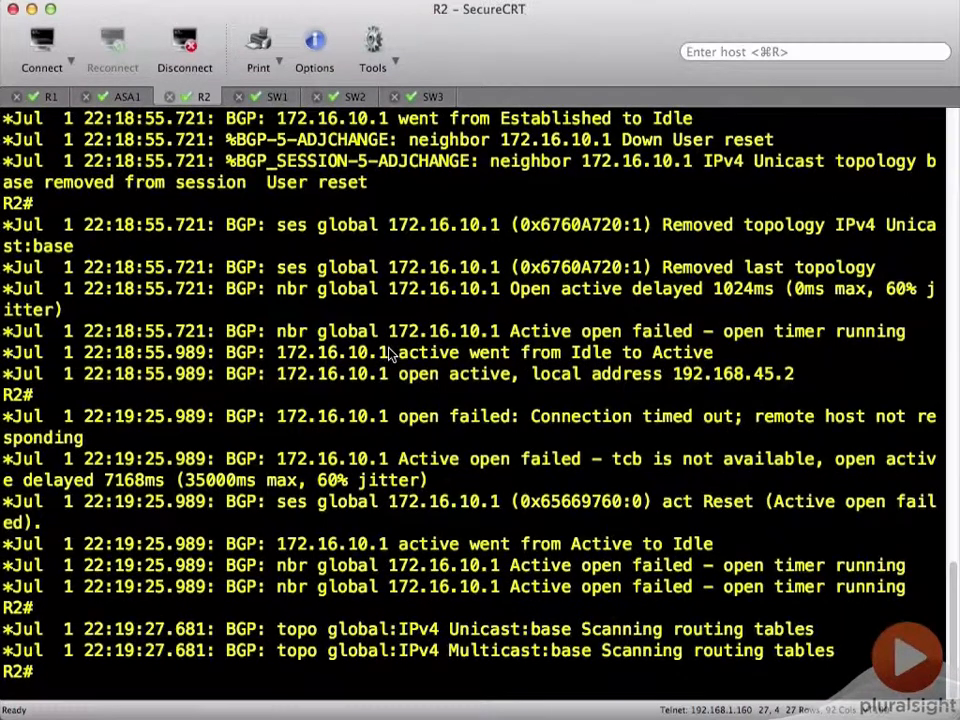
scroll("down", 3)
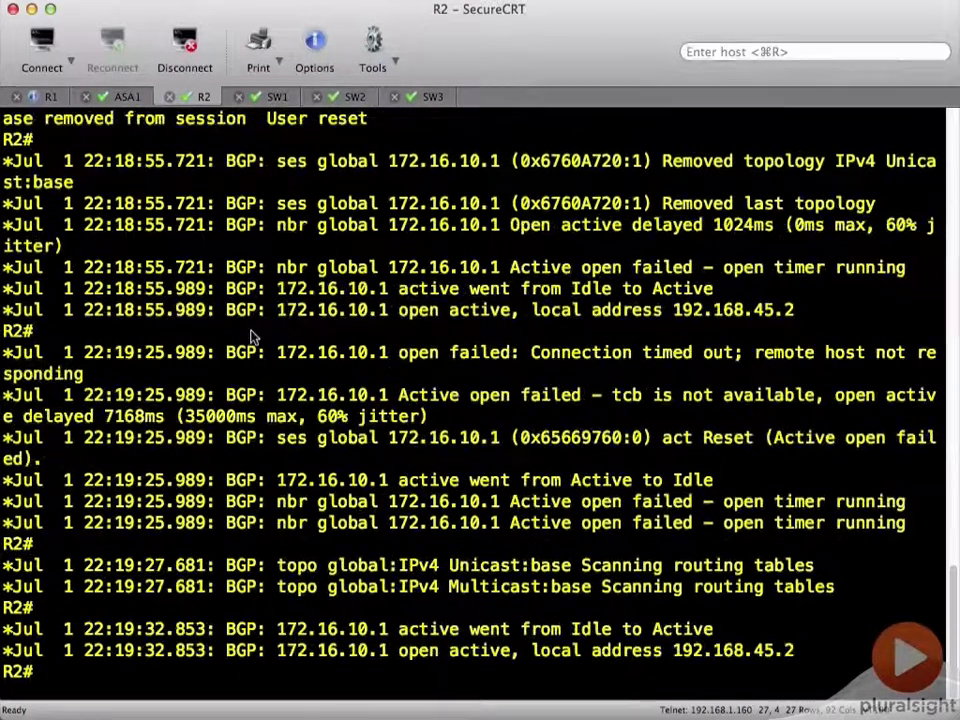
On ASA1, allow TCP option 19 with 'tcp-options range 19 19 allow', then exit tcp-map mode
left_click(127, 96)
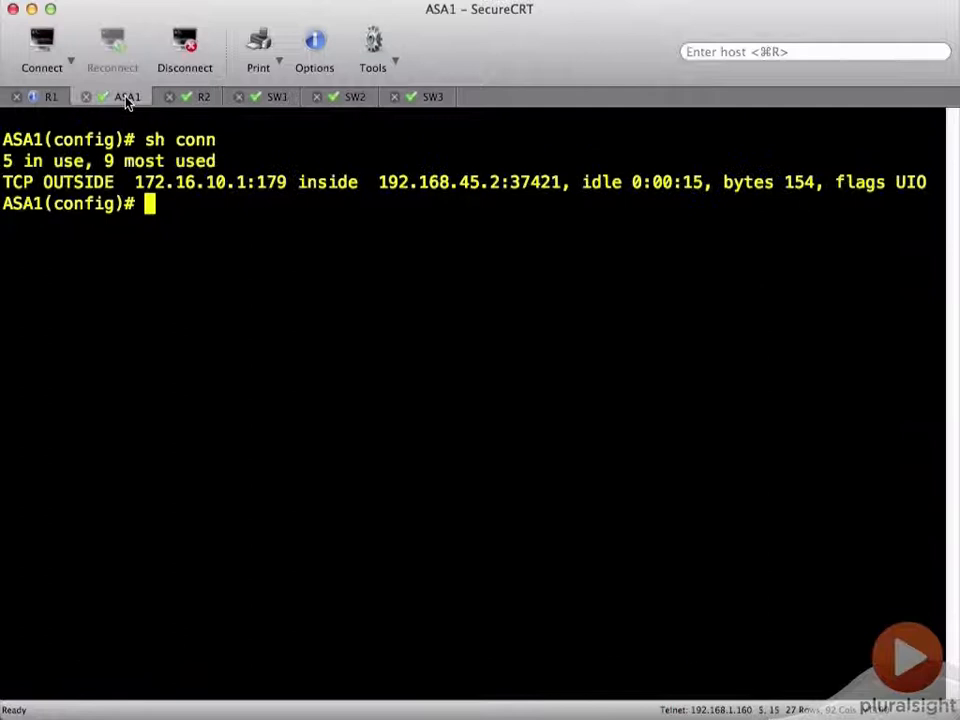
type("tcp-")
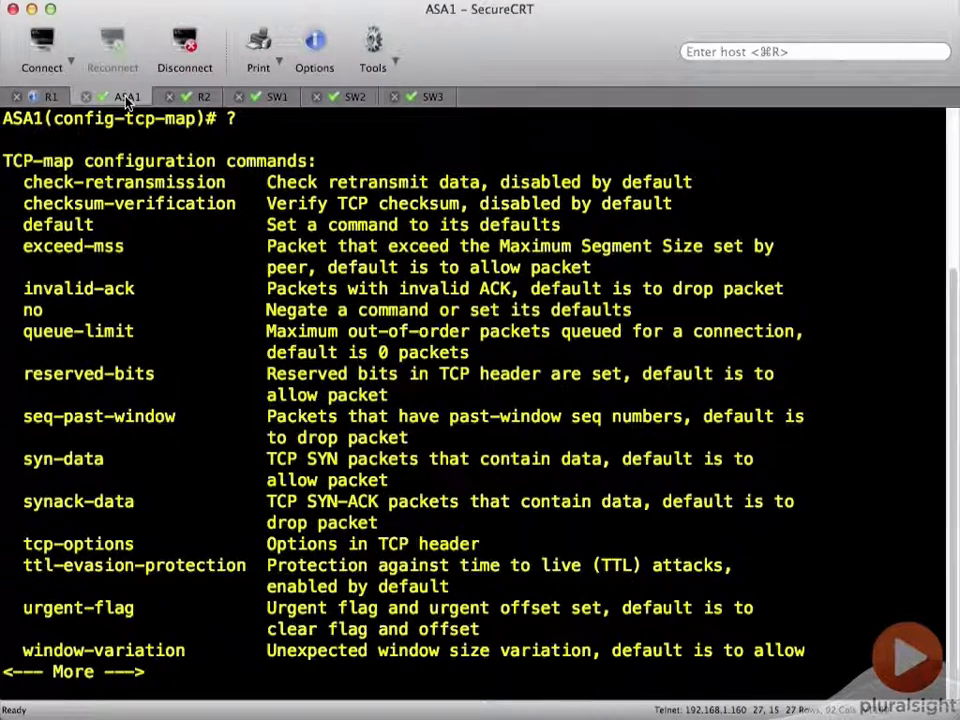
double_click(88, 543)
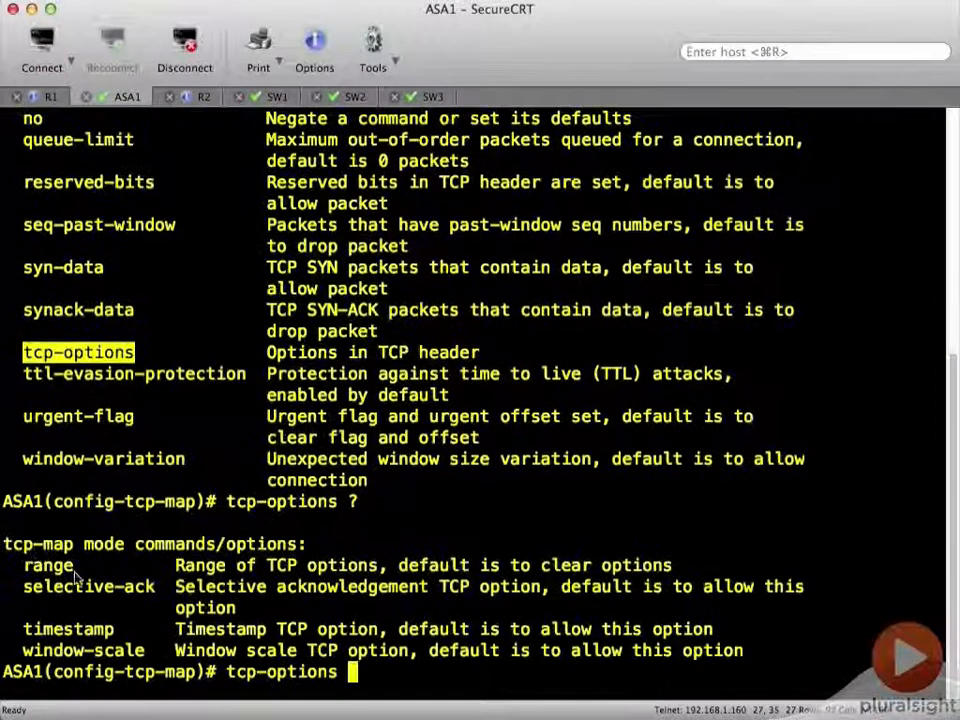
type("range")
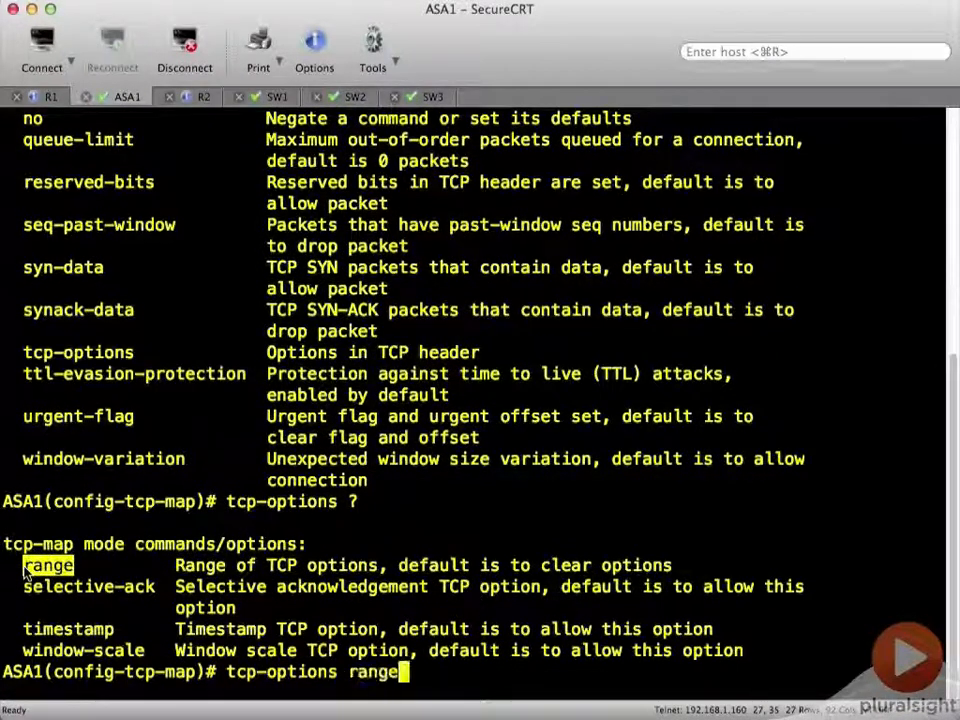
type("19 19 ?")
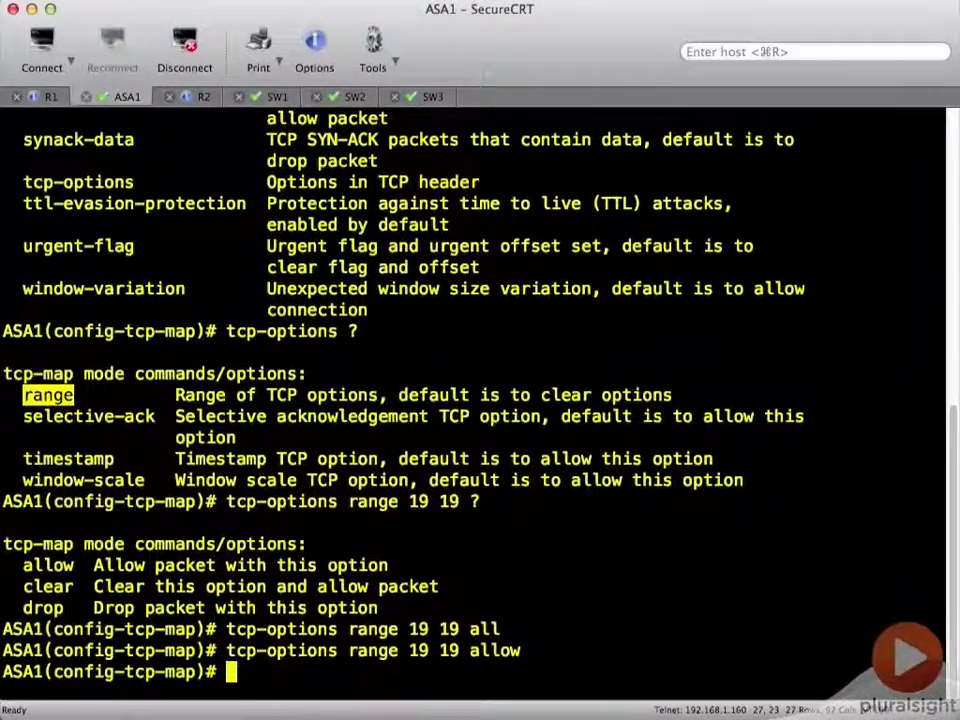
type("exit")
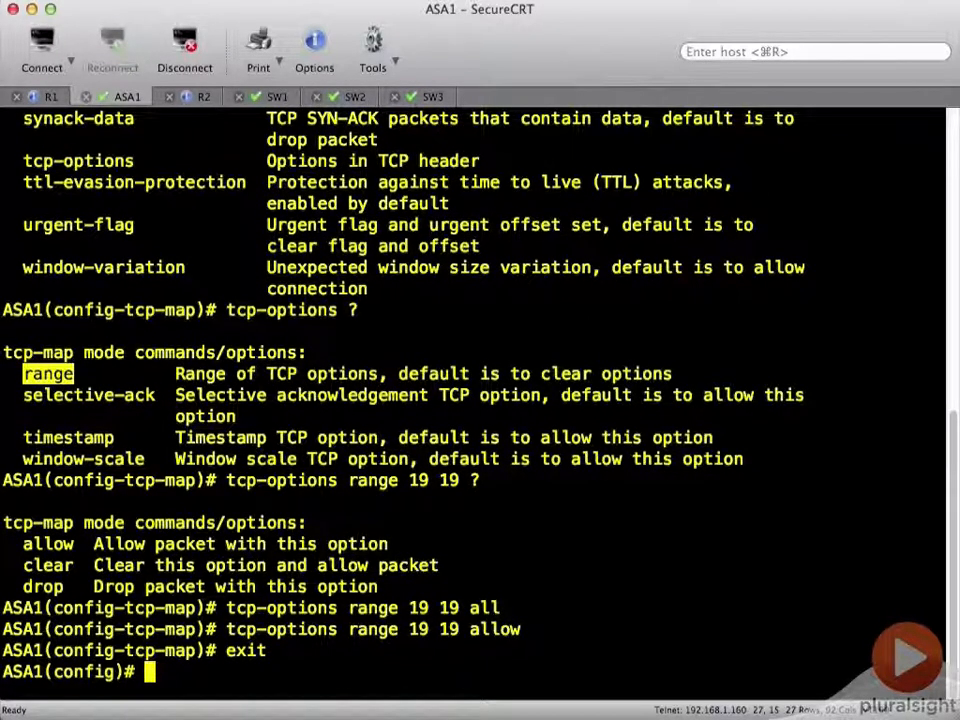
On ASA1, add access-list BGP permitting tcp any any eq bgp, with class BGP disabling sequence randomization
type("access-l BGP")
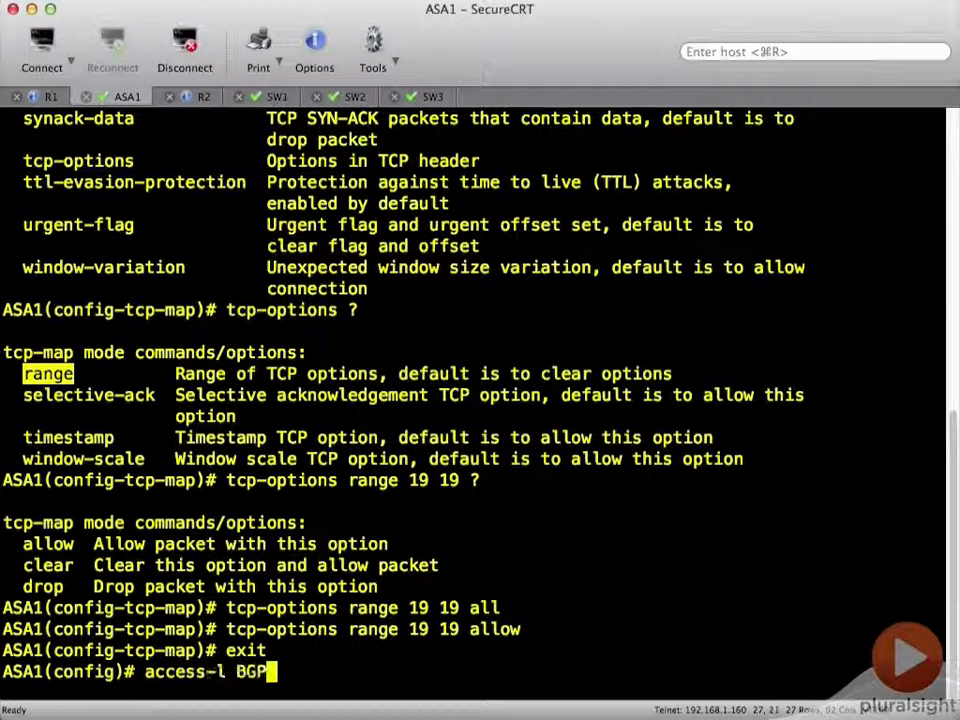
type("permit tcp any any eq bg")
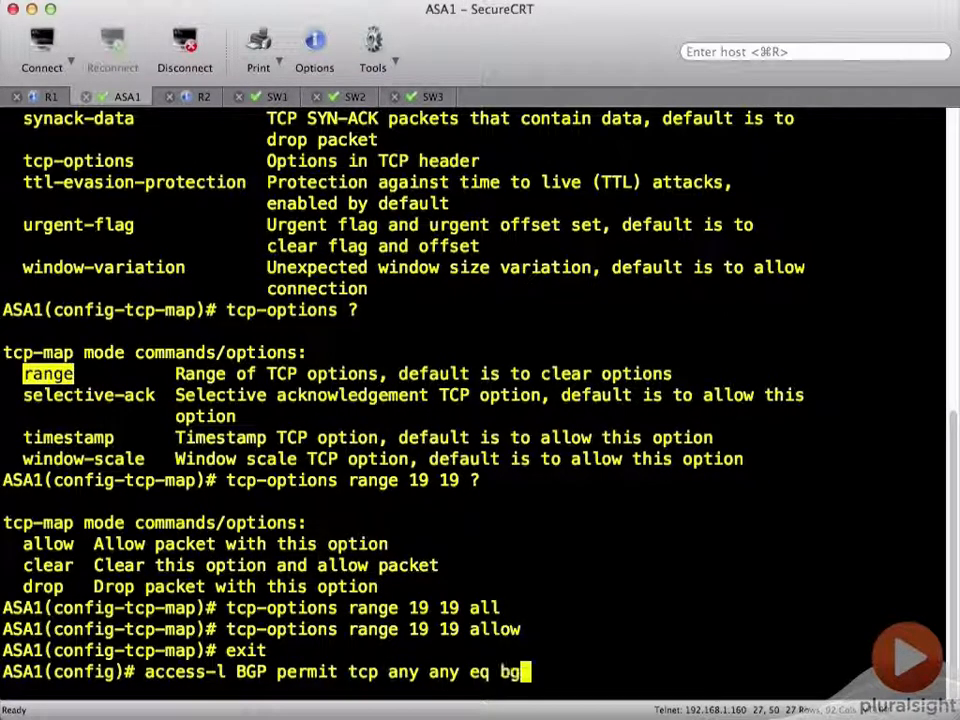
type("p")
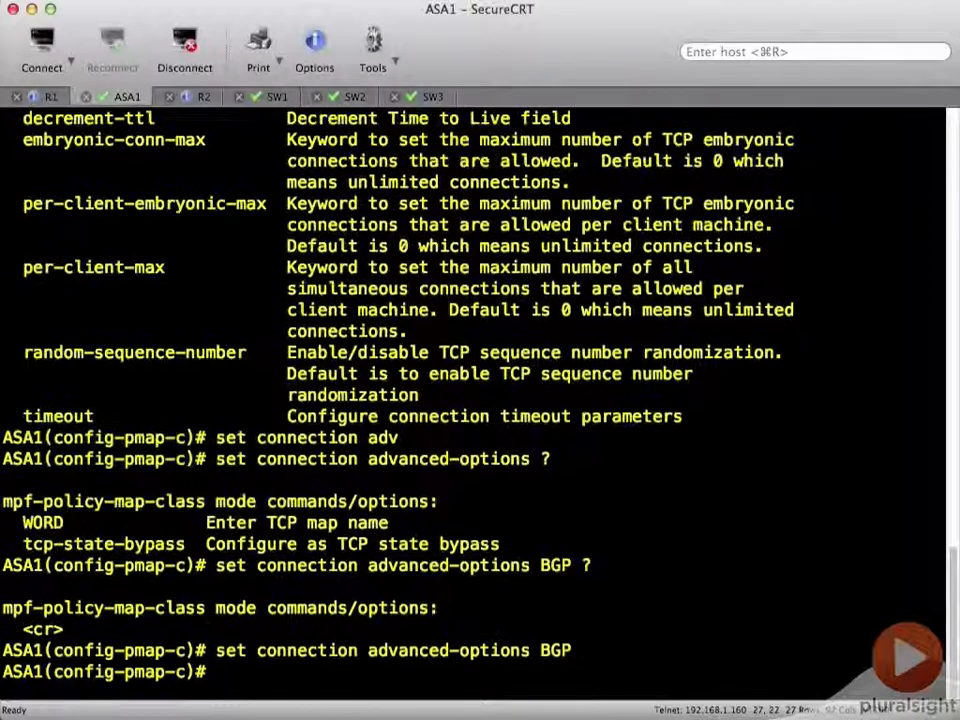
type("set connection random-sequence-number disabl")
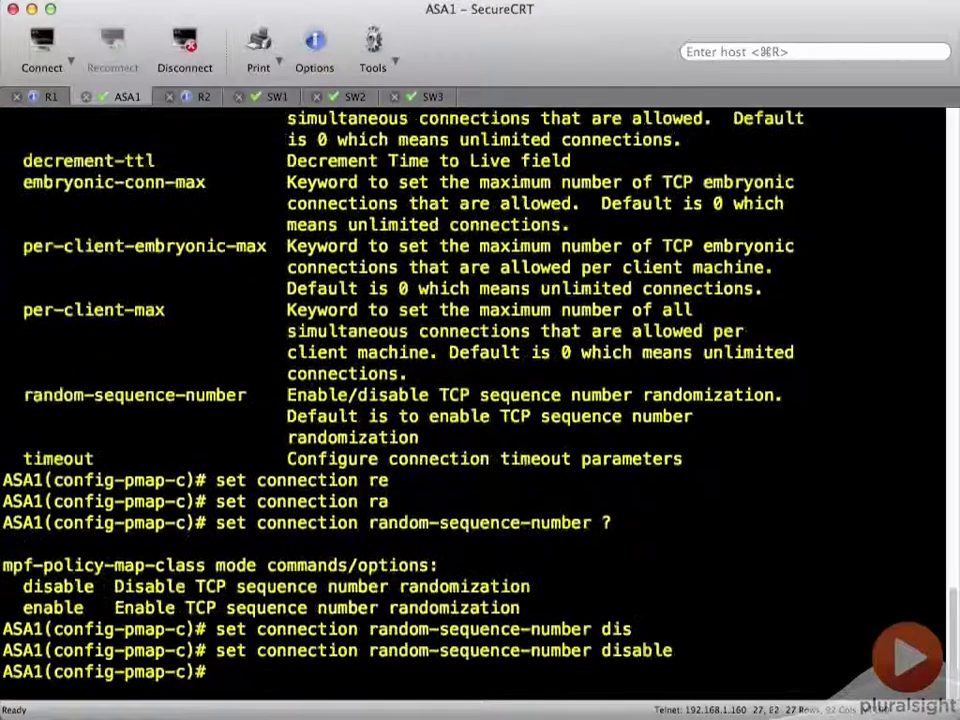
type("end")
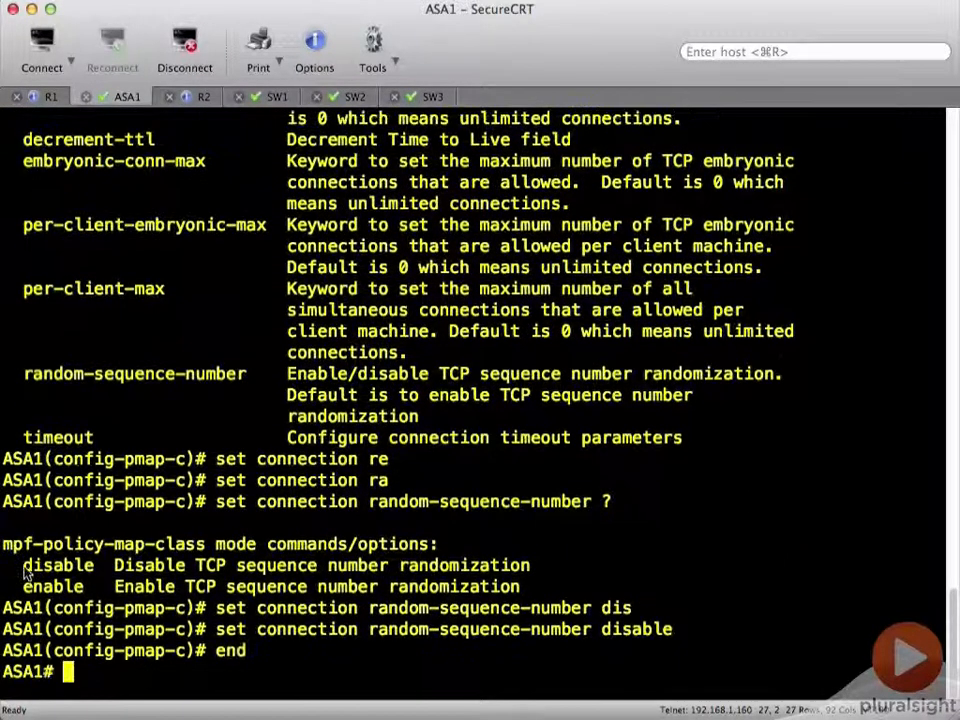
Show ASA1's running config and select the BGP class connection settings for reuse
type("sh run")
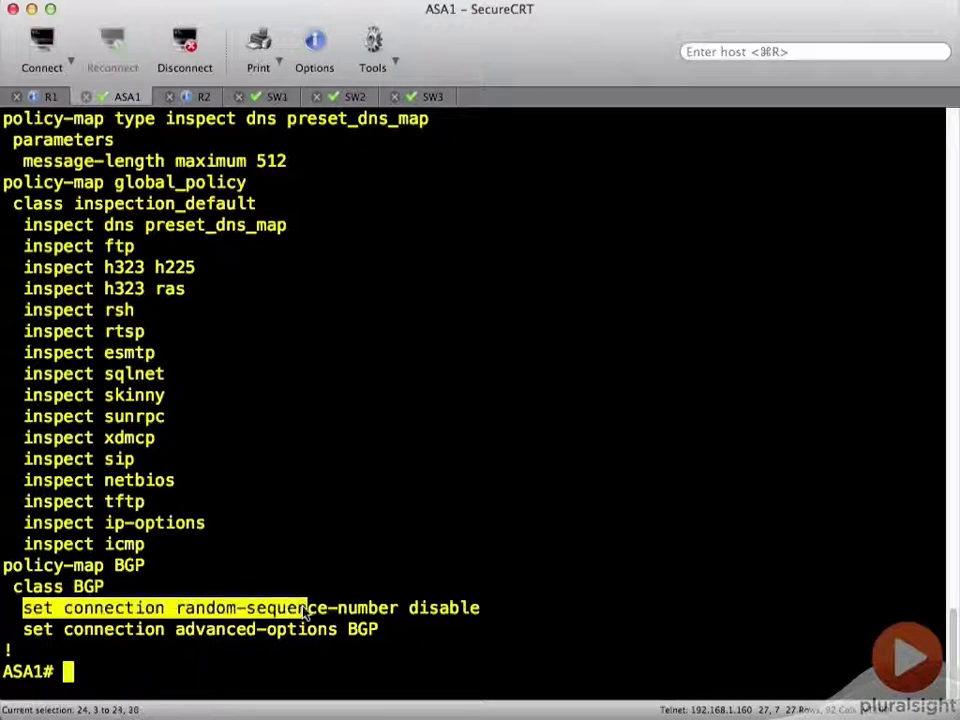
left_click_drag(305, 608, 479, 608)
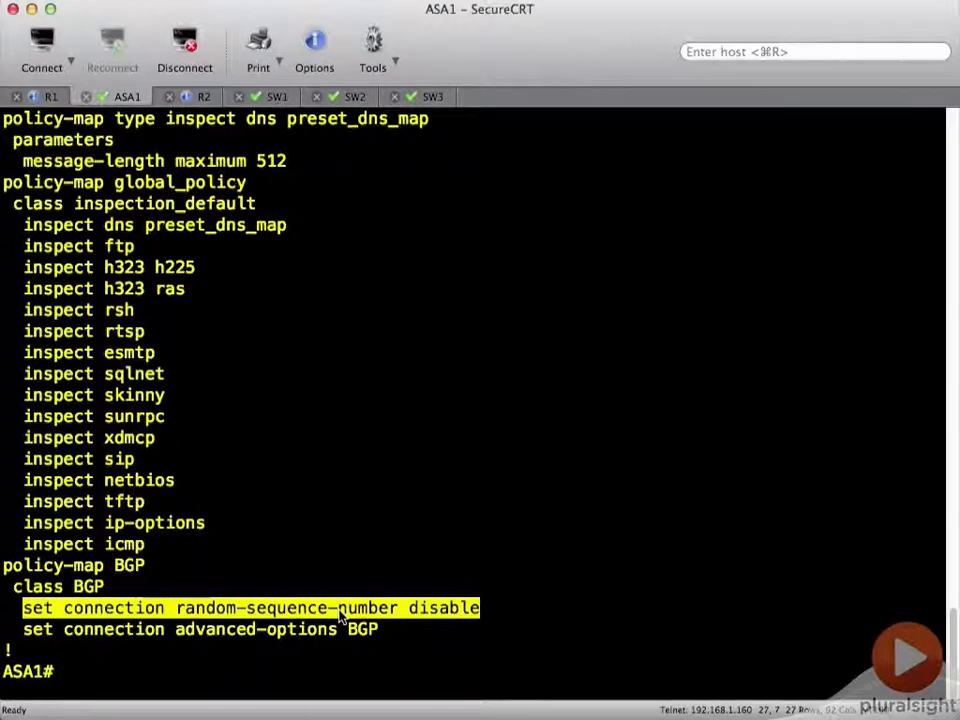
mouse_move(125, 640)
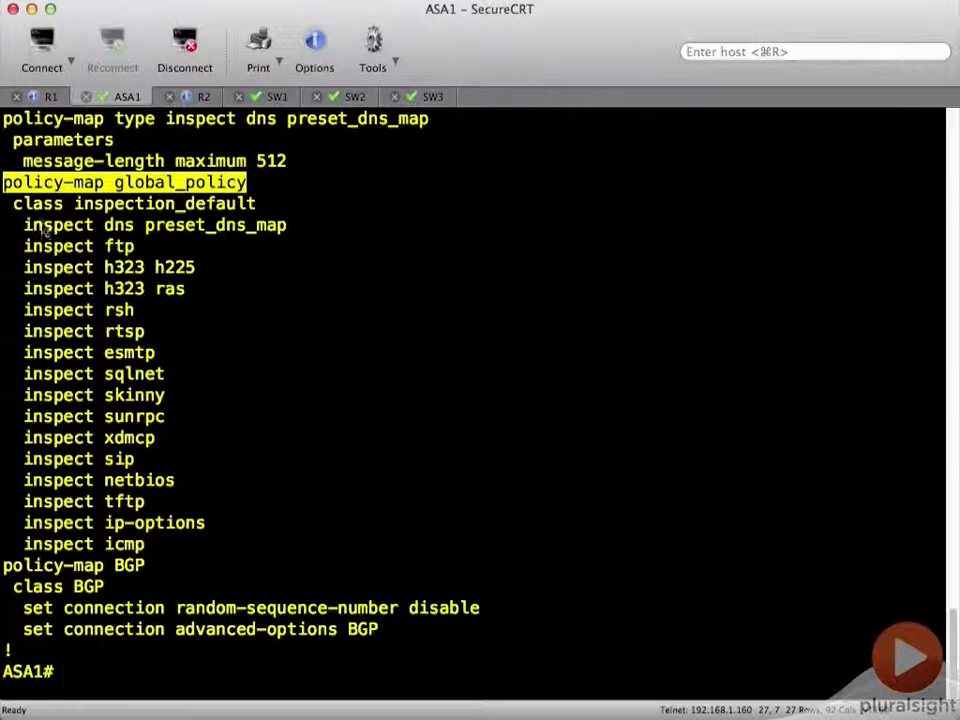
mouse_move(100, 587)
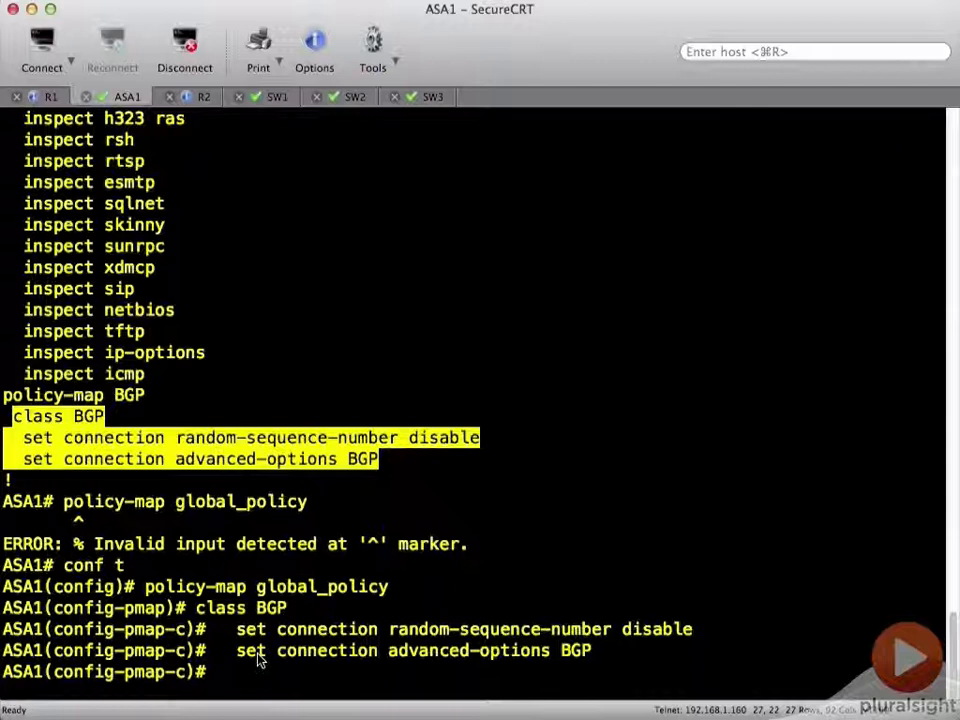
End configuration on ASA1 and query service-policy command options with '?'
type("end")
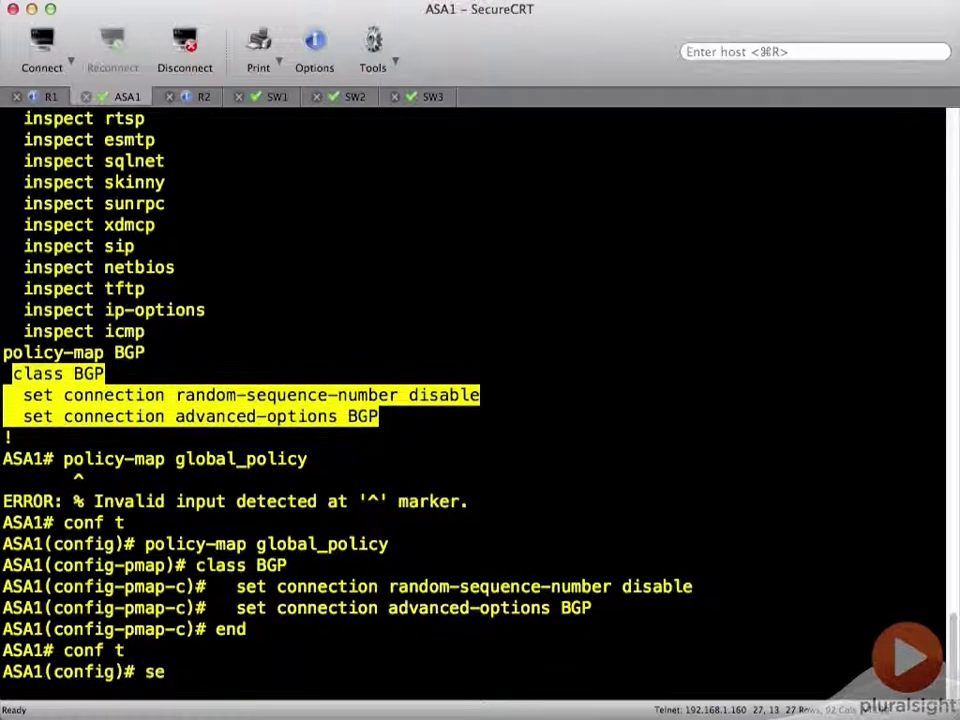
type("service-policy")
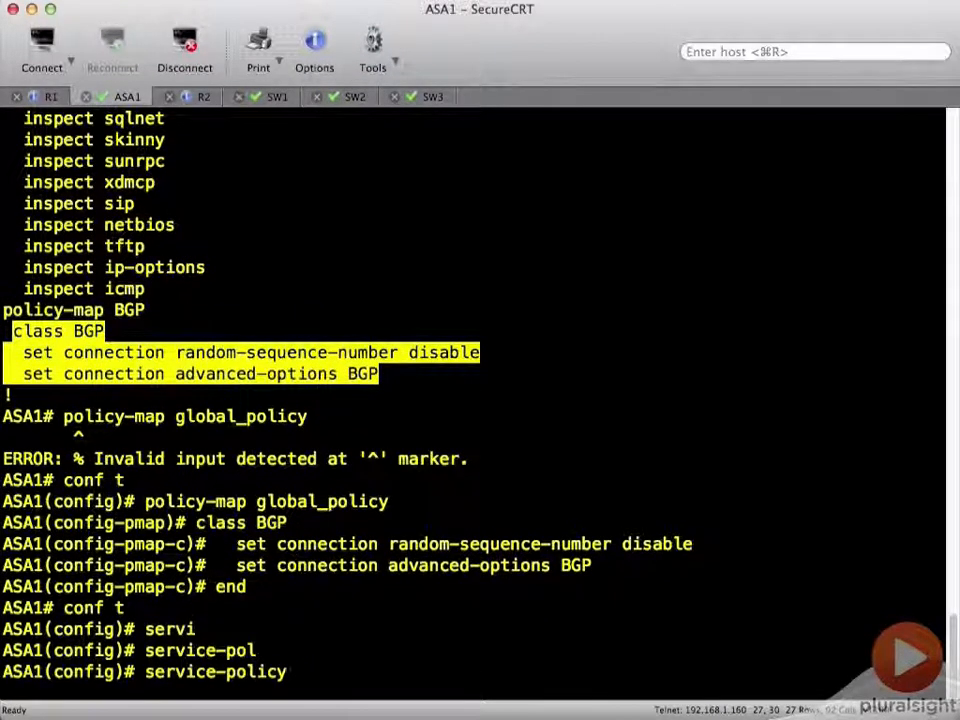
type("?")
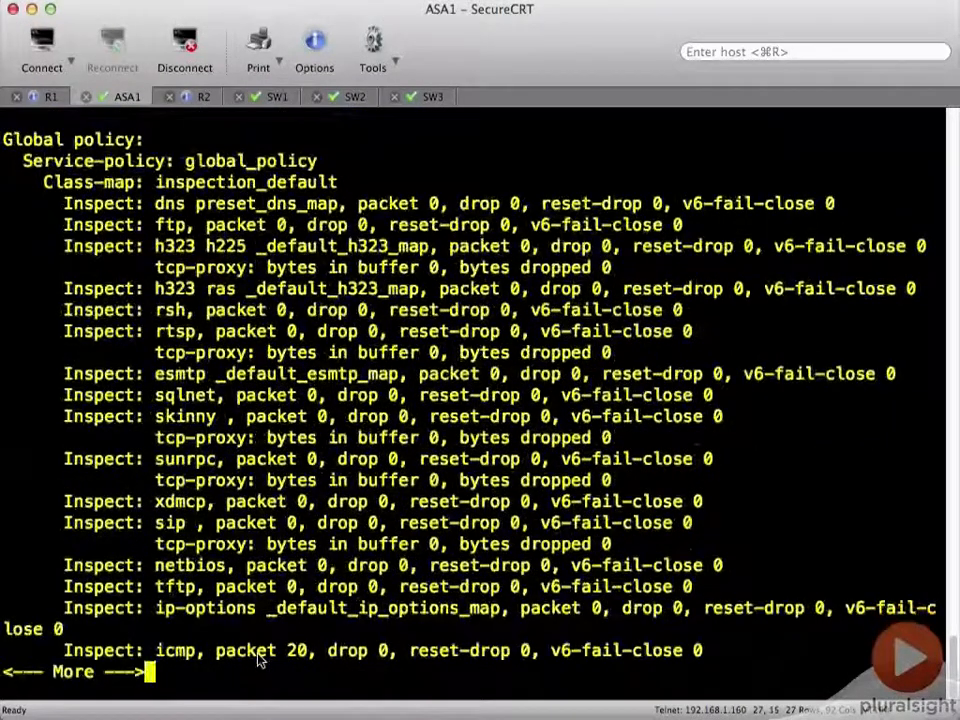
Page through the service-policy output for BGP class counters, then check R2's established neighbor
key("space")
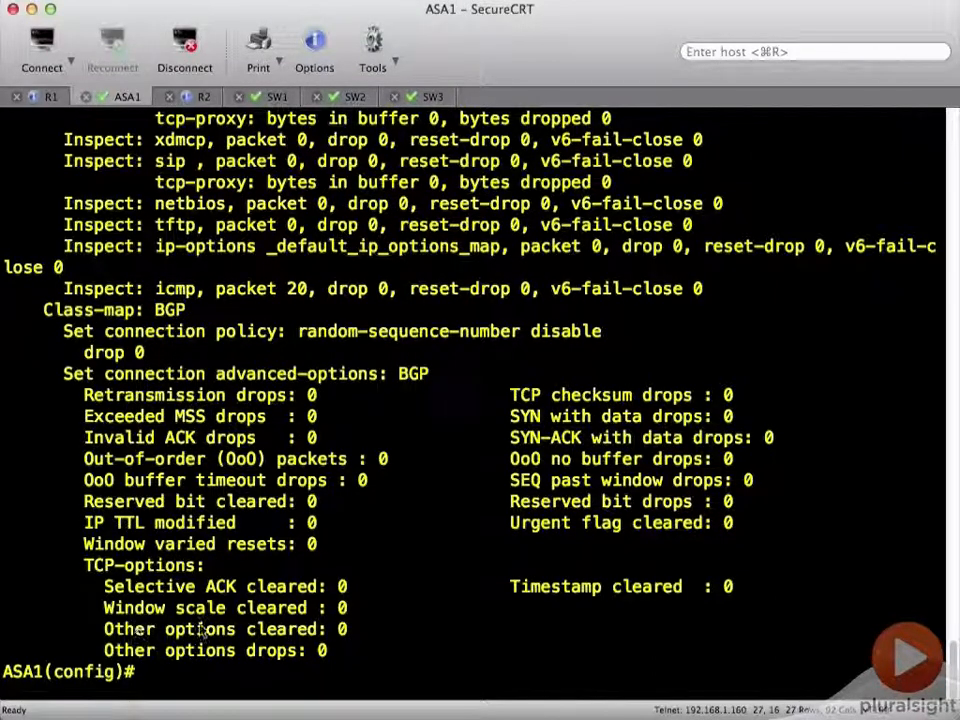
left_click(203, 96)
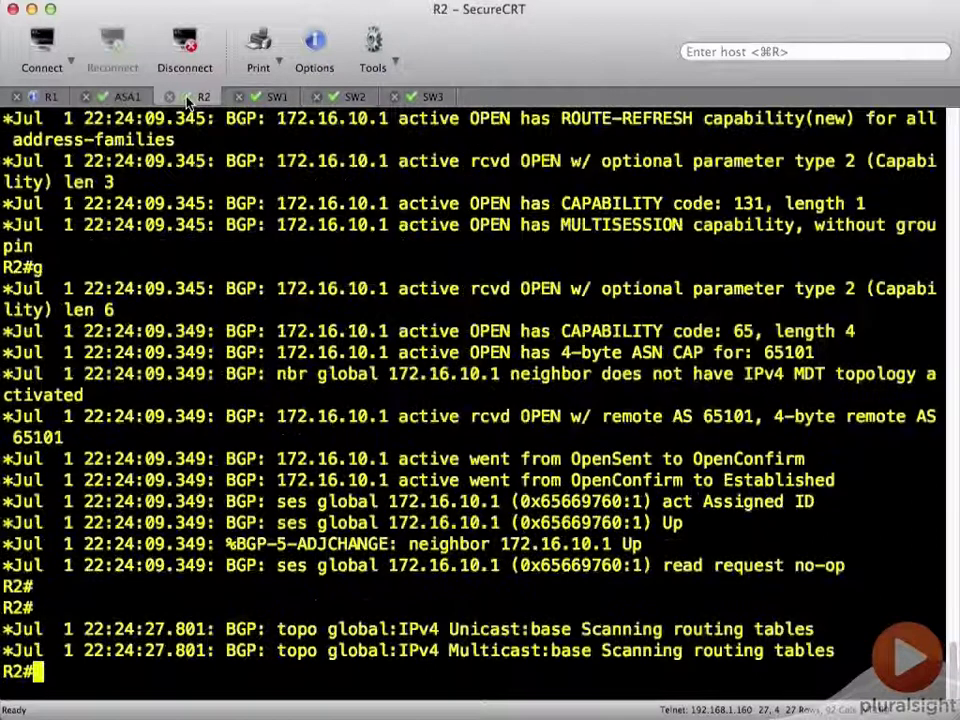
Check R1's neighbor 192.168.45.2 Up message, then run sh conn on ASA1 to see port 179
left_click(50, 96)
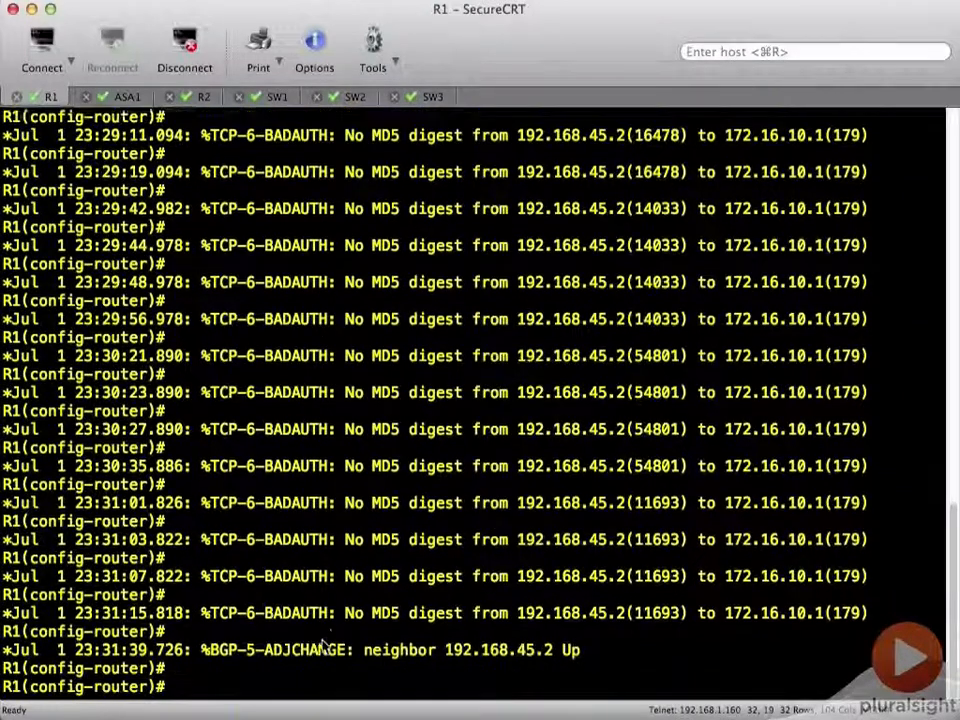
left_click(126, 96)
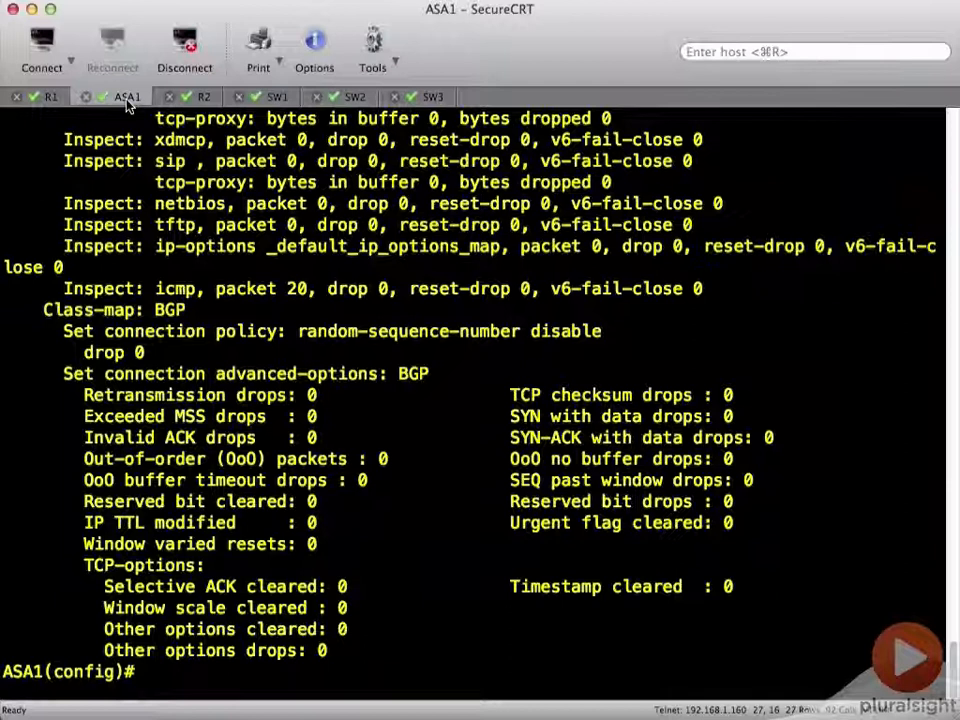
type("sh conn")
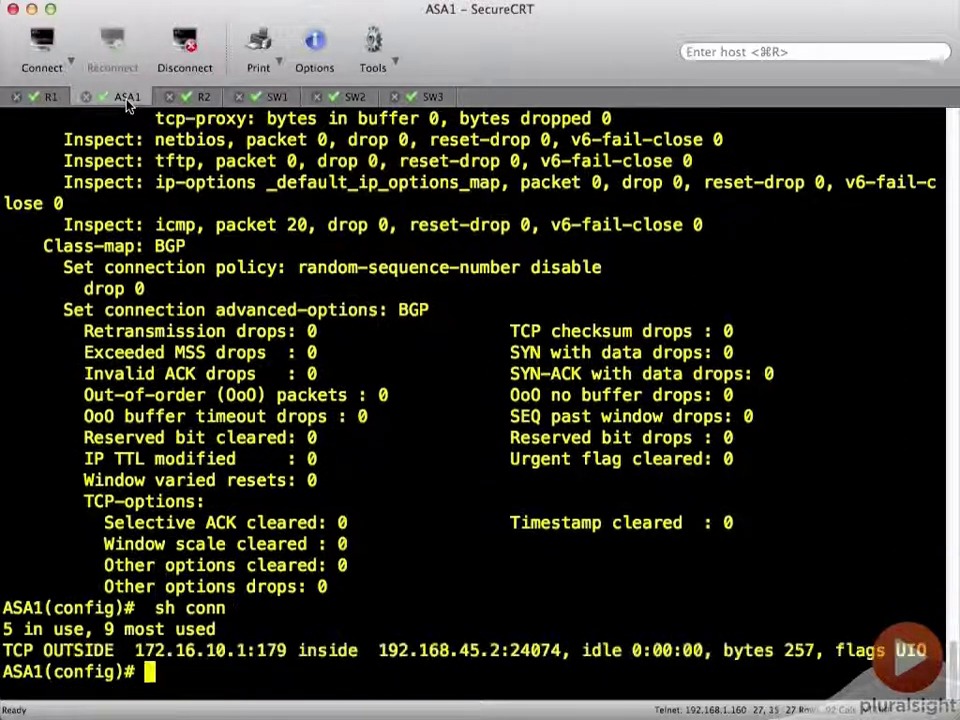